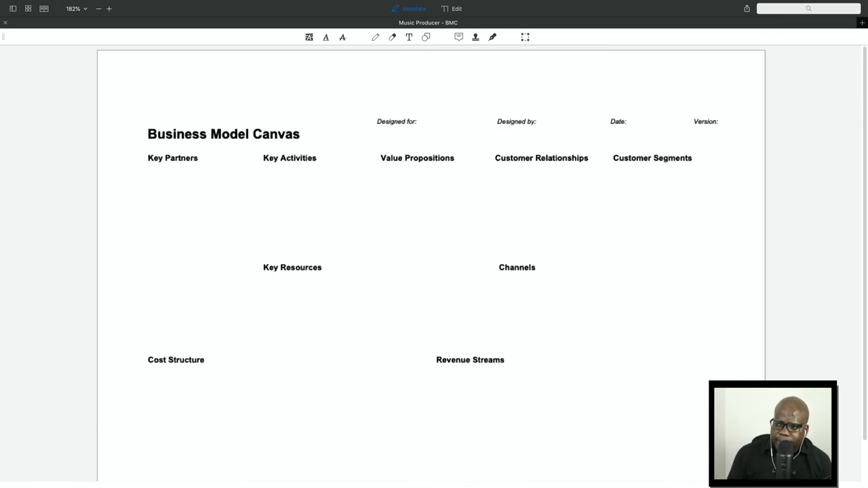
mouse_move(392, 194)
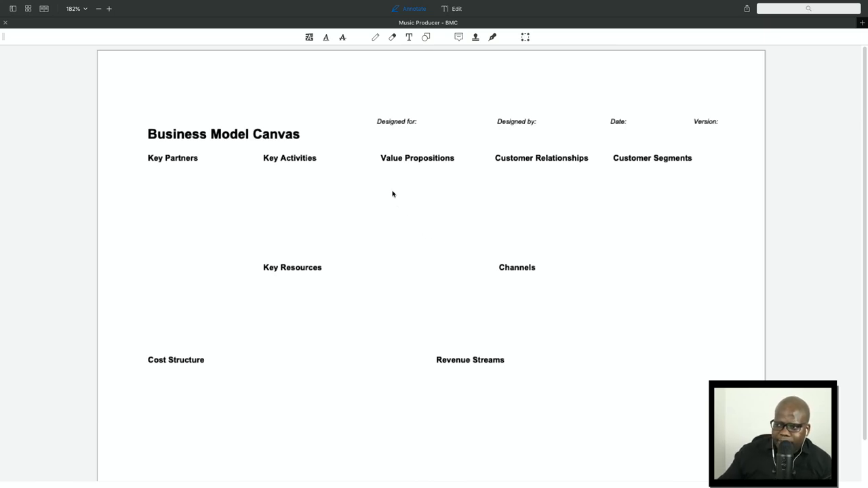
mouse_move(317, 134)
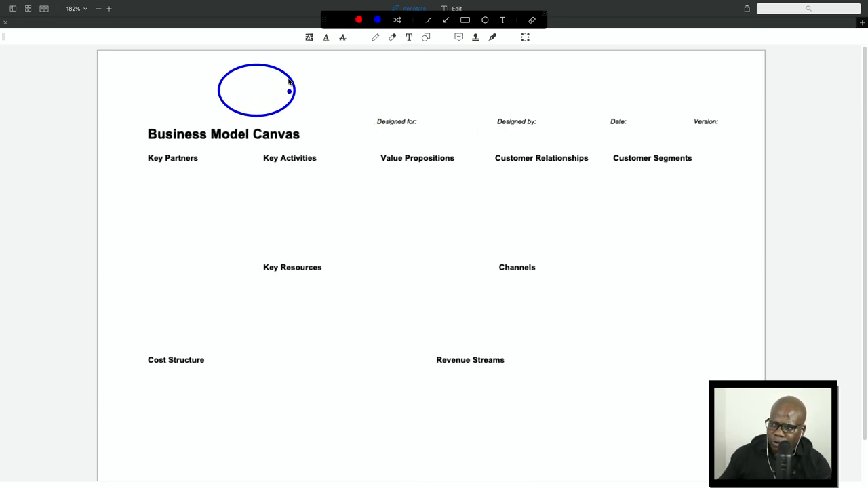
Step: Add blue marks to the community ellipse above the title and box the Customer Segments column
left_click_drag(292, 88, 342, 71)
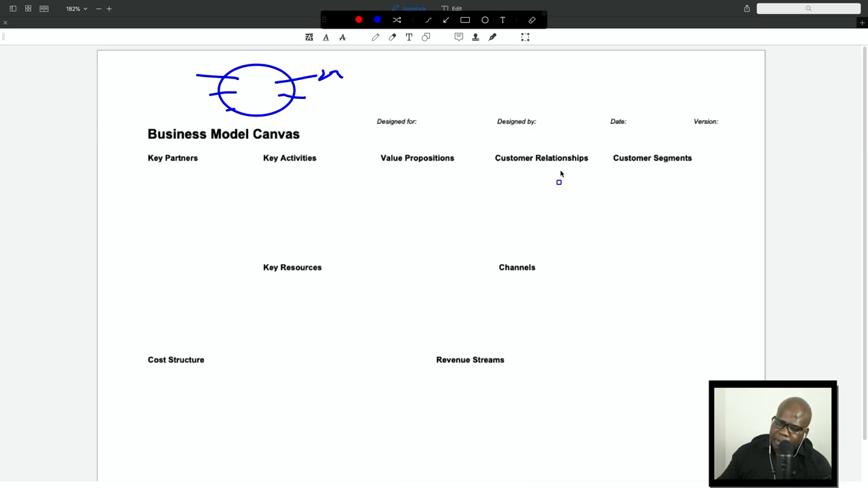
left_click_drag(605, 171, 724, 355)
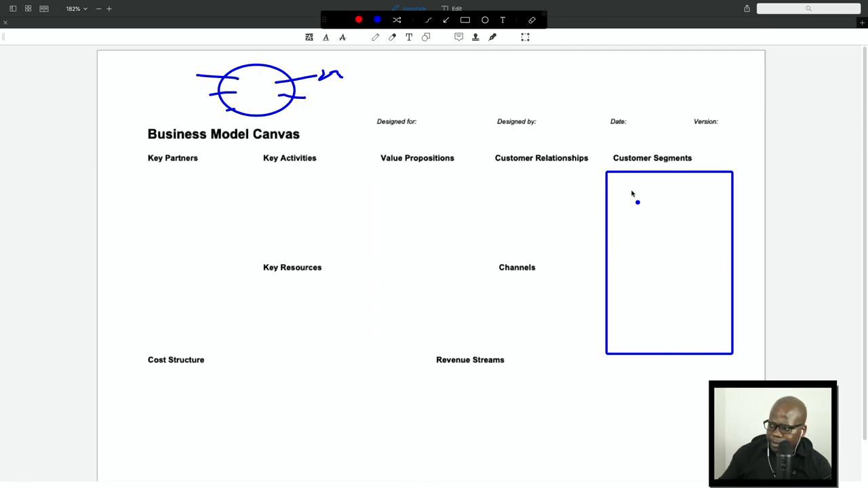
Step: Handwrite the dashed tier entries T1, T3 and a further item in the Customer Segments box
left_click_drag(627, 195, 685, 197)
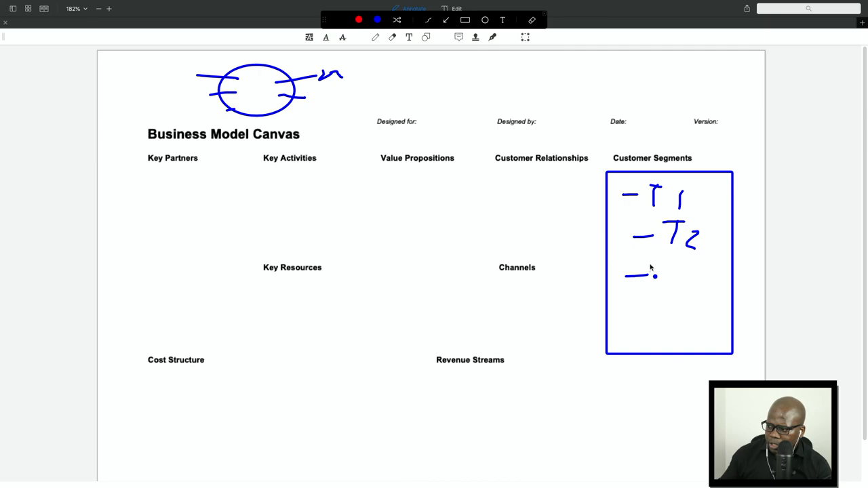
left_click_drag(631, 274, 695, 275)
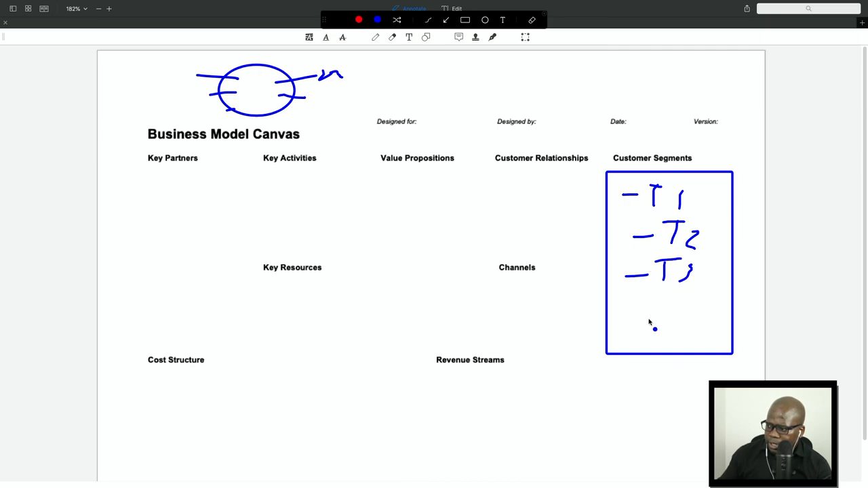
mouse_move(649, 314)
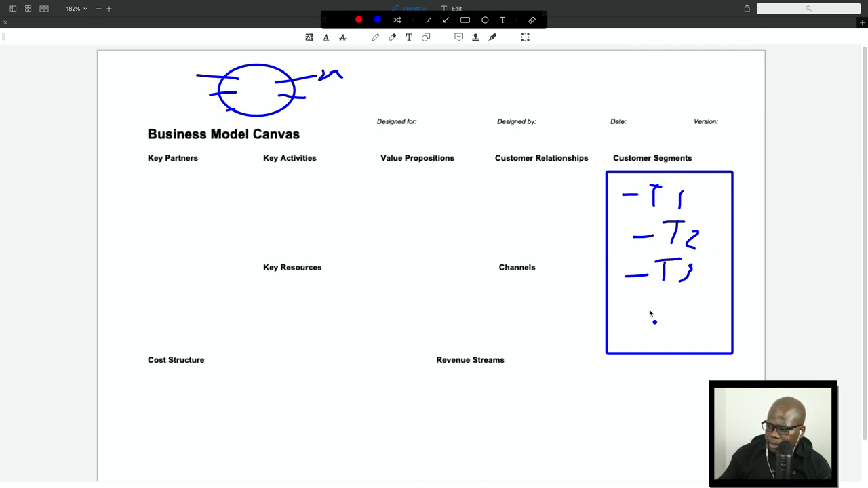
left_click_drag(618, 319, 665, 326)
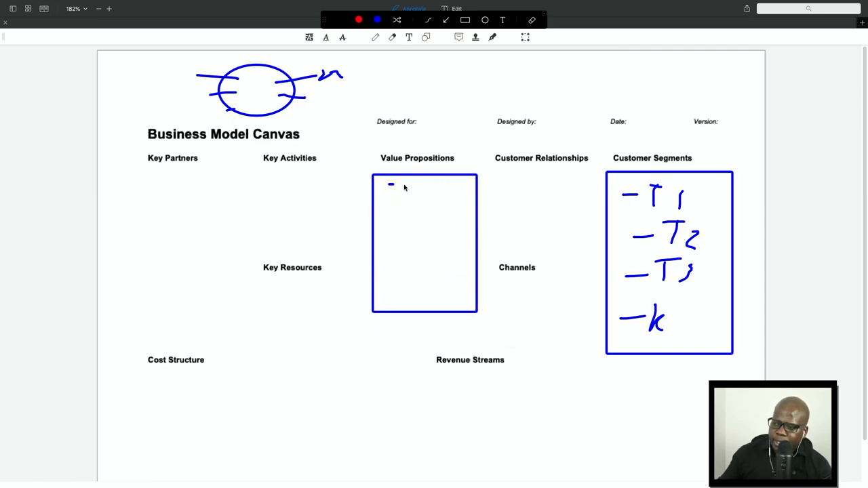
Step: Draw the small stacked value boxes inside the Value Propositions column
left_click_drag(391, 185, 459, 215)
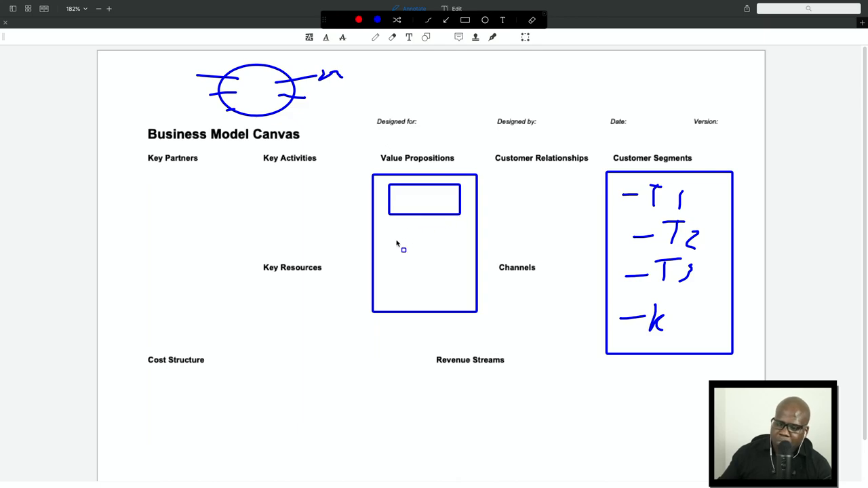
mouse_move(388, 231)
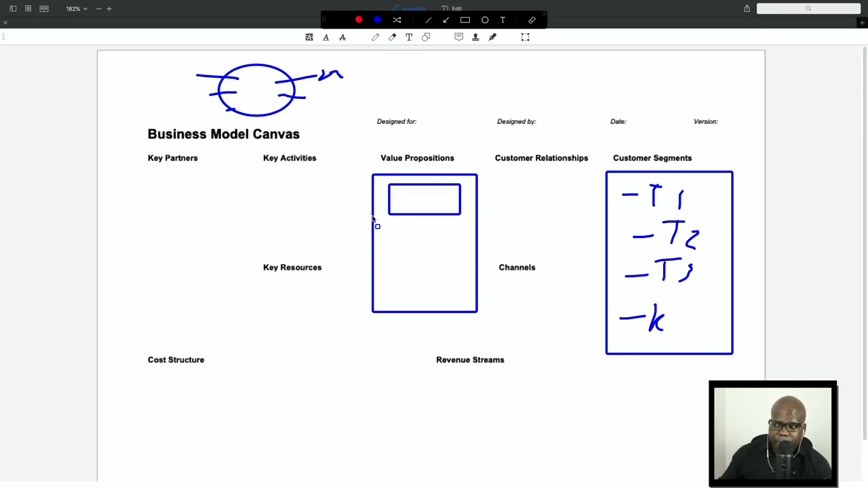
mouse_move(399, 229)
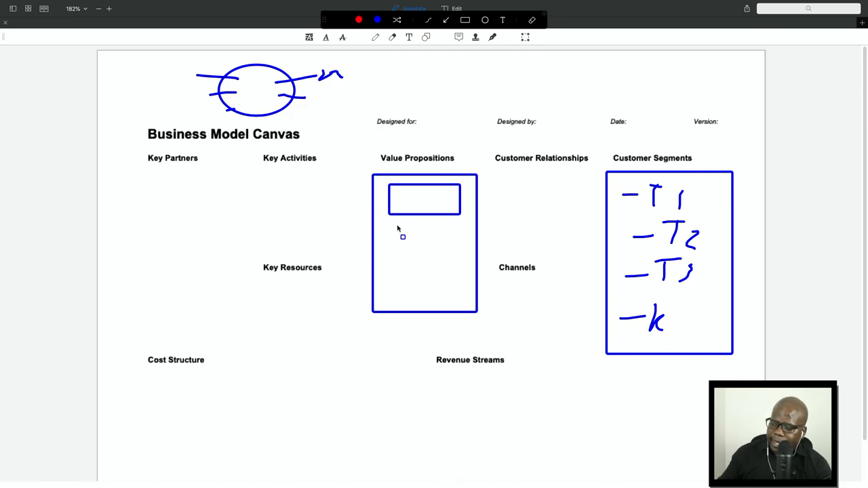
left_click_drag(396, 231, 461, 263)
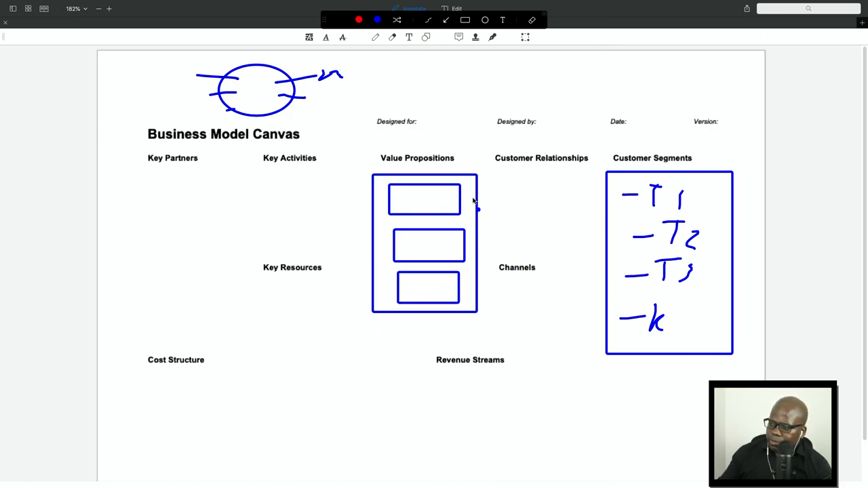
Step: Draw blue connector lines from the top value box to T1 and the bottom box to T3
left_click_drag(474, 204, 624, 203)
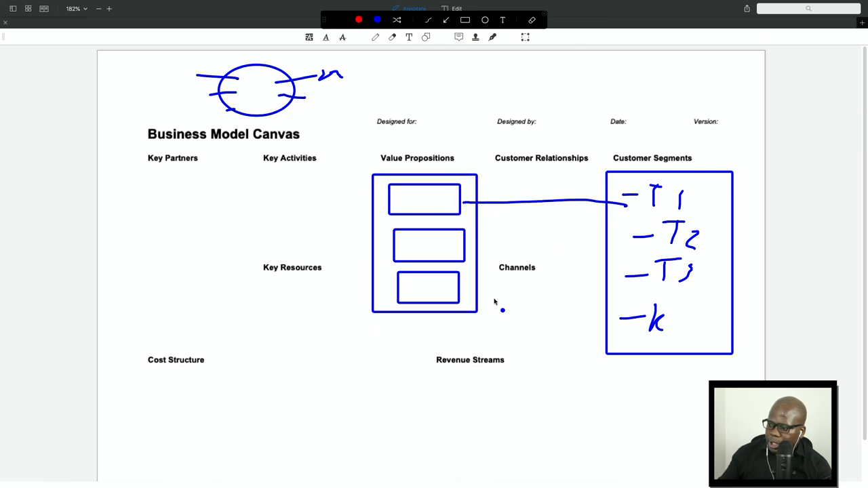
left_click_drag(475, 296, 607, 278)
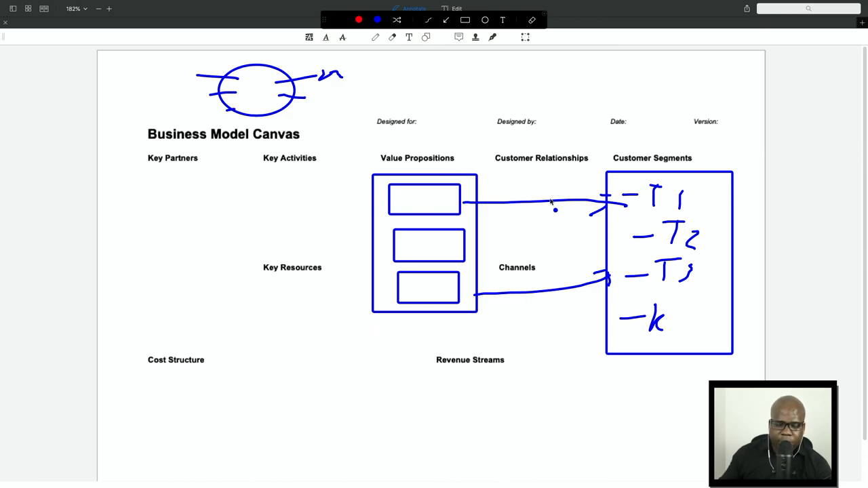
mouse_move(528, 201)
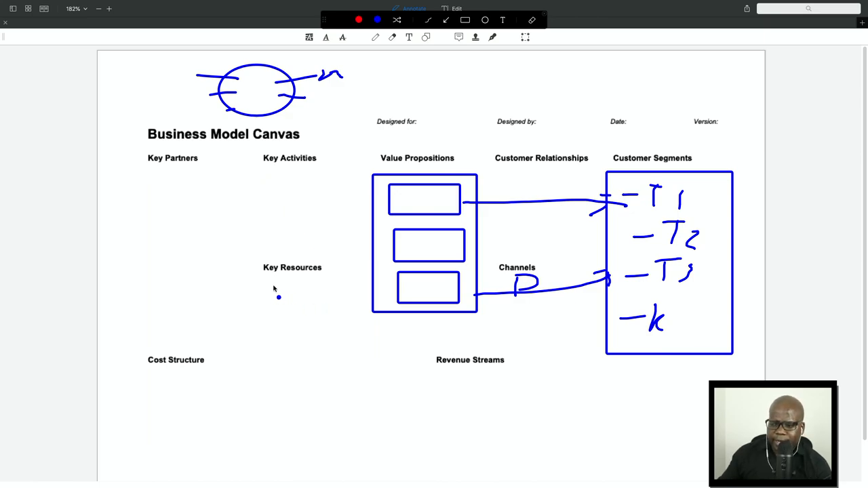
mouse_move(263, 175)
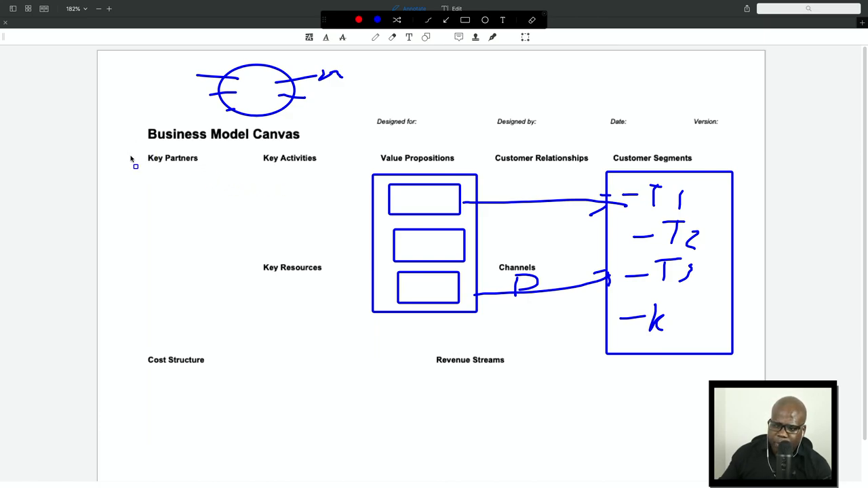
Step: Frame Key Partners, Key Activities and Key Resources in one blue rectangle
left_click_drag(133, 161, 337, 333)
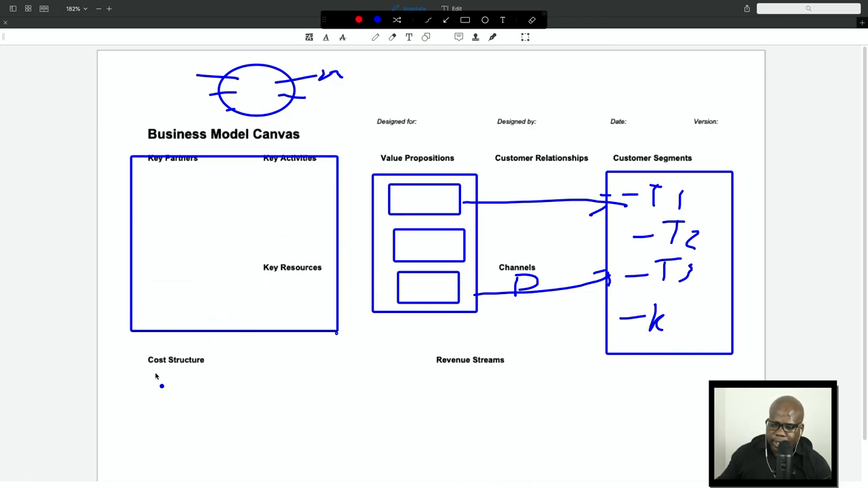
Step: Handwrite the two dashed cost notes -n > and -m under Cost Structure
left_click_drag(168, 400, 228, 391)
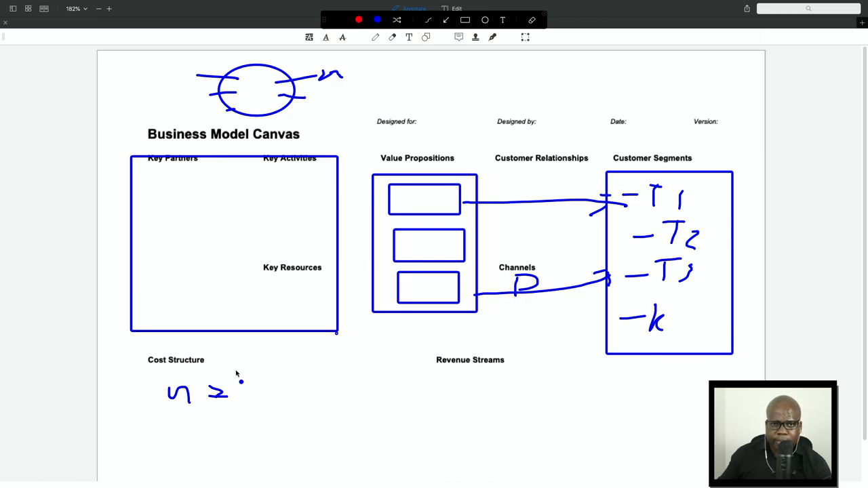
mouse_move(236, 374)
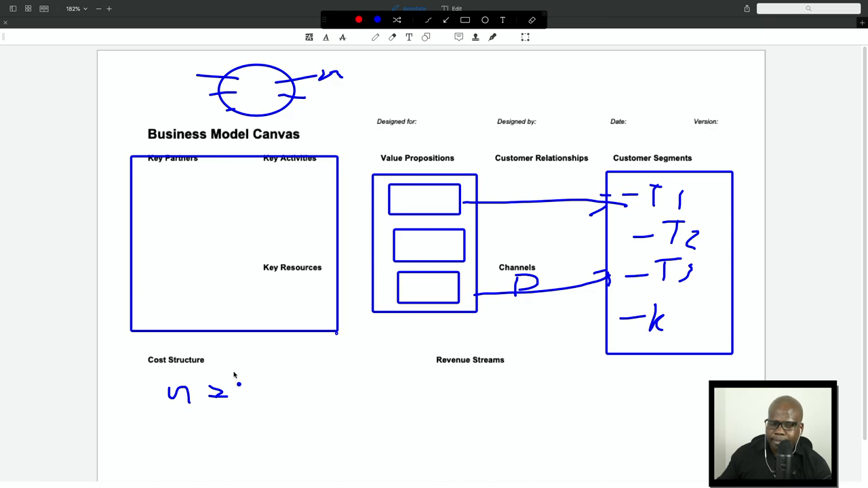
left_click_drag(152, 394, 166, 391)
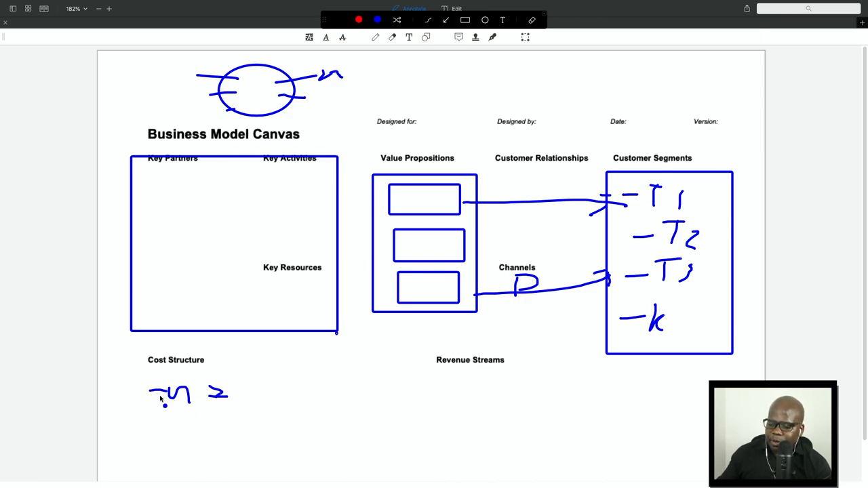
left_click_drag(155, 426, 175, 426)
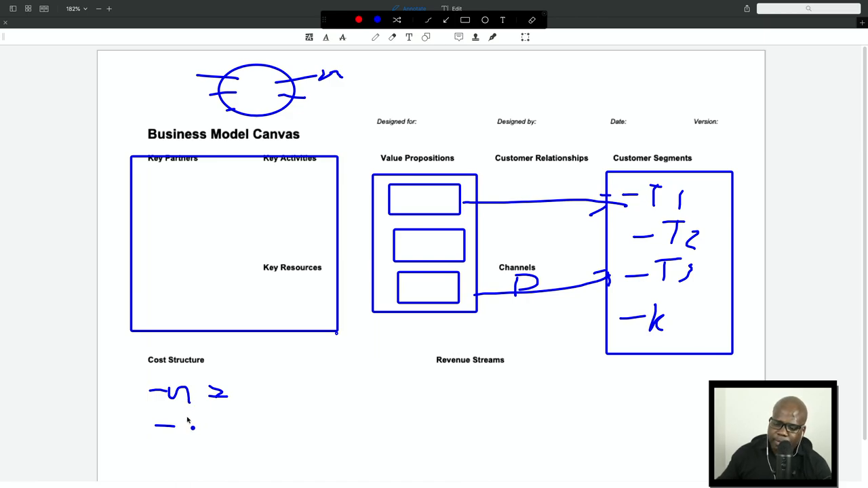
left_click_drag(152, 424, 217, 423)
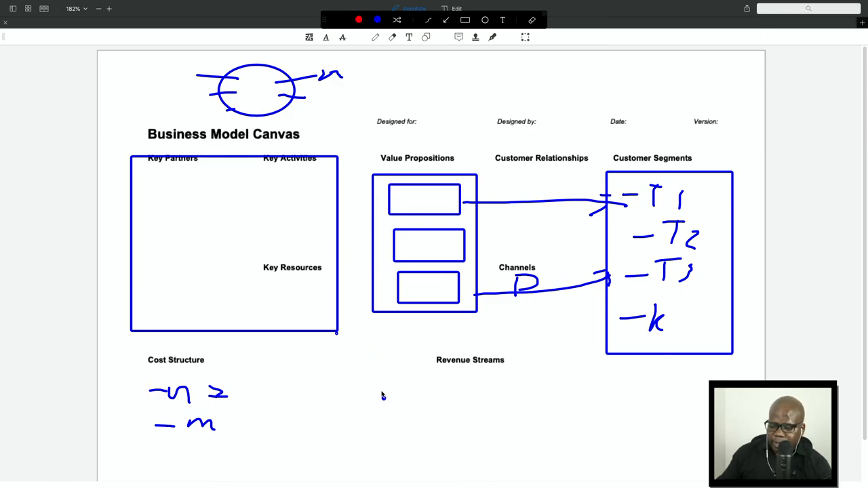
Step: Handwrite the P → 55% note beneath the Revenue Streams heading
left_click_drag(433, 380, 459, 405)
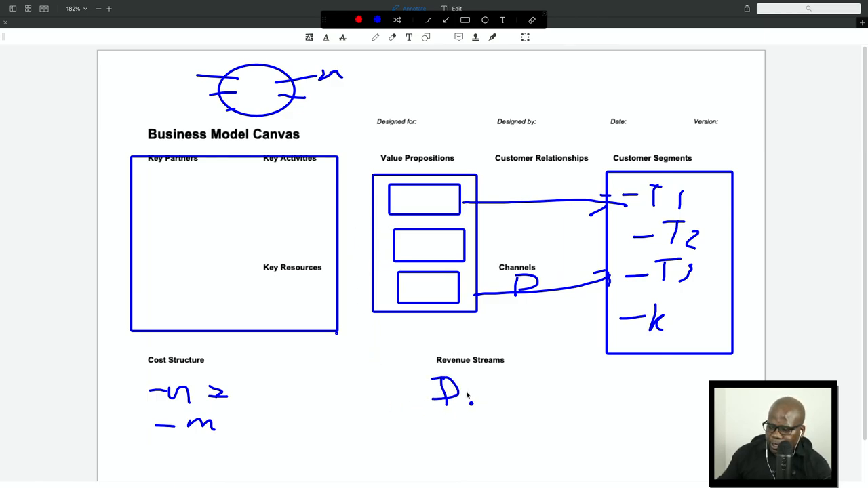
left_click_drag(473, 391, 499, 391)
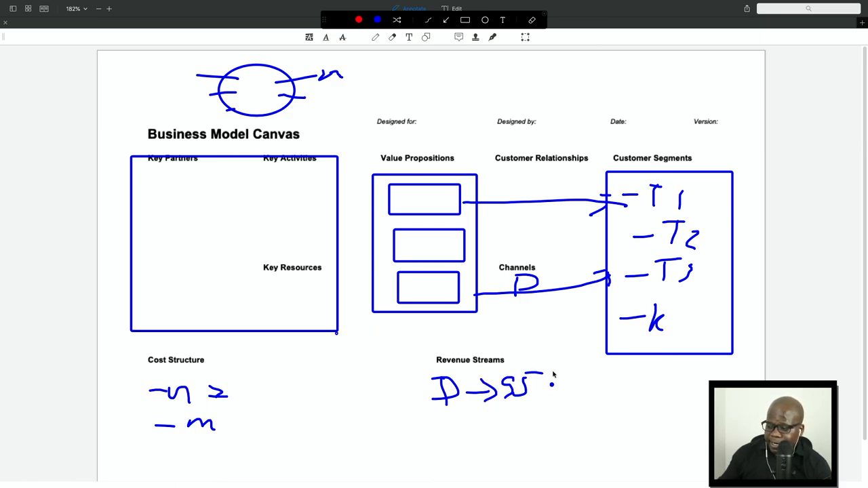
left_click_drag(543, 377, 563, 396)
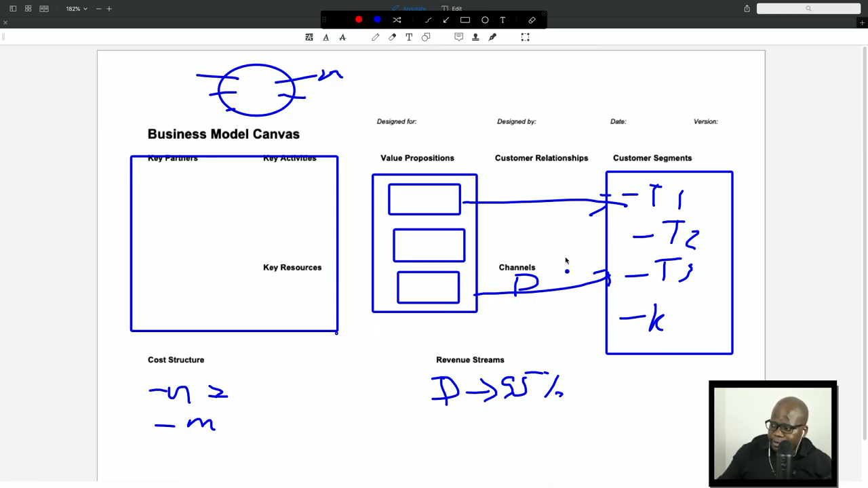
mouse_move(549, 278)
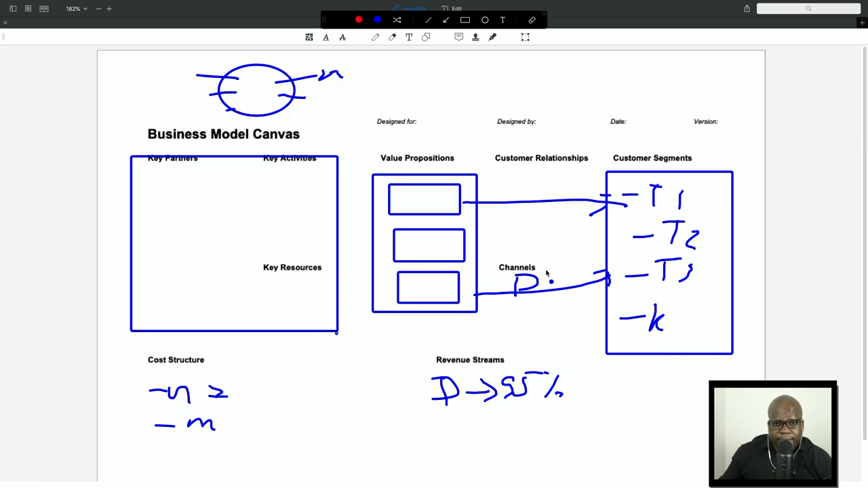